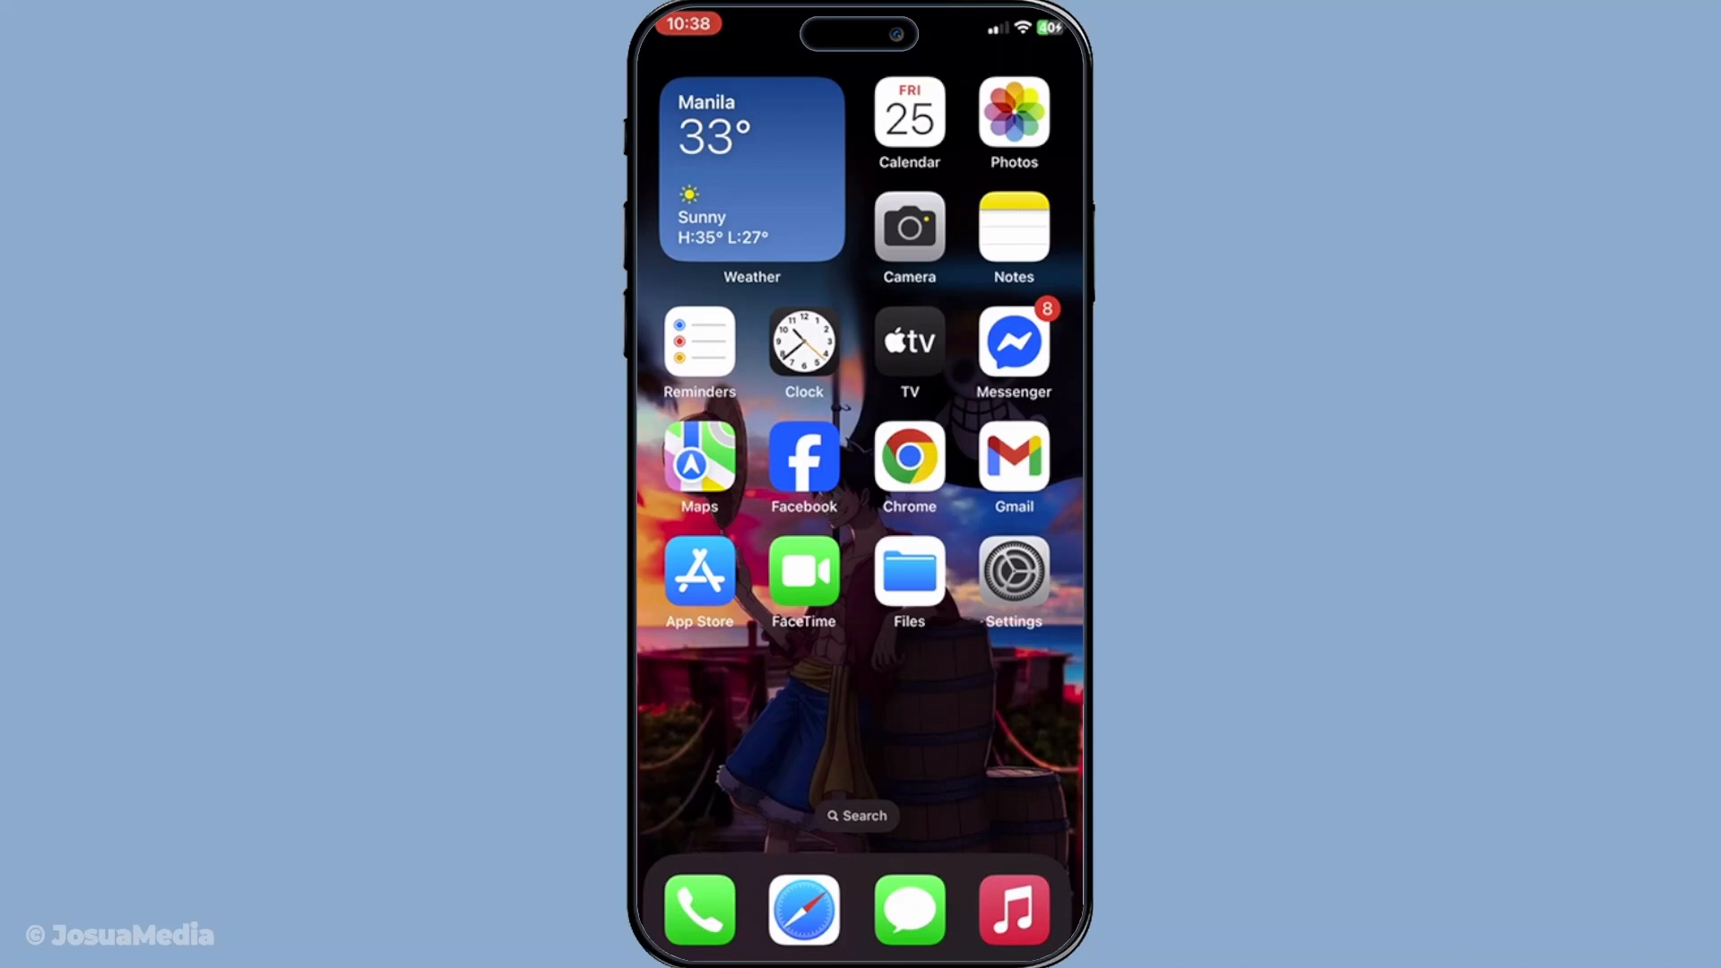
- Launch Settings, go into the Apps list and scroll down to the entries starting with M
{"action": "left_click", "coordinate": [1011, 569]}
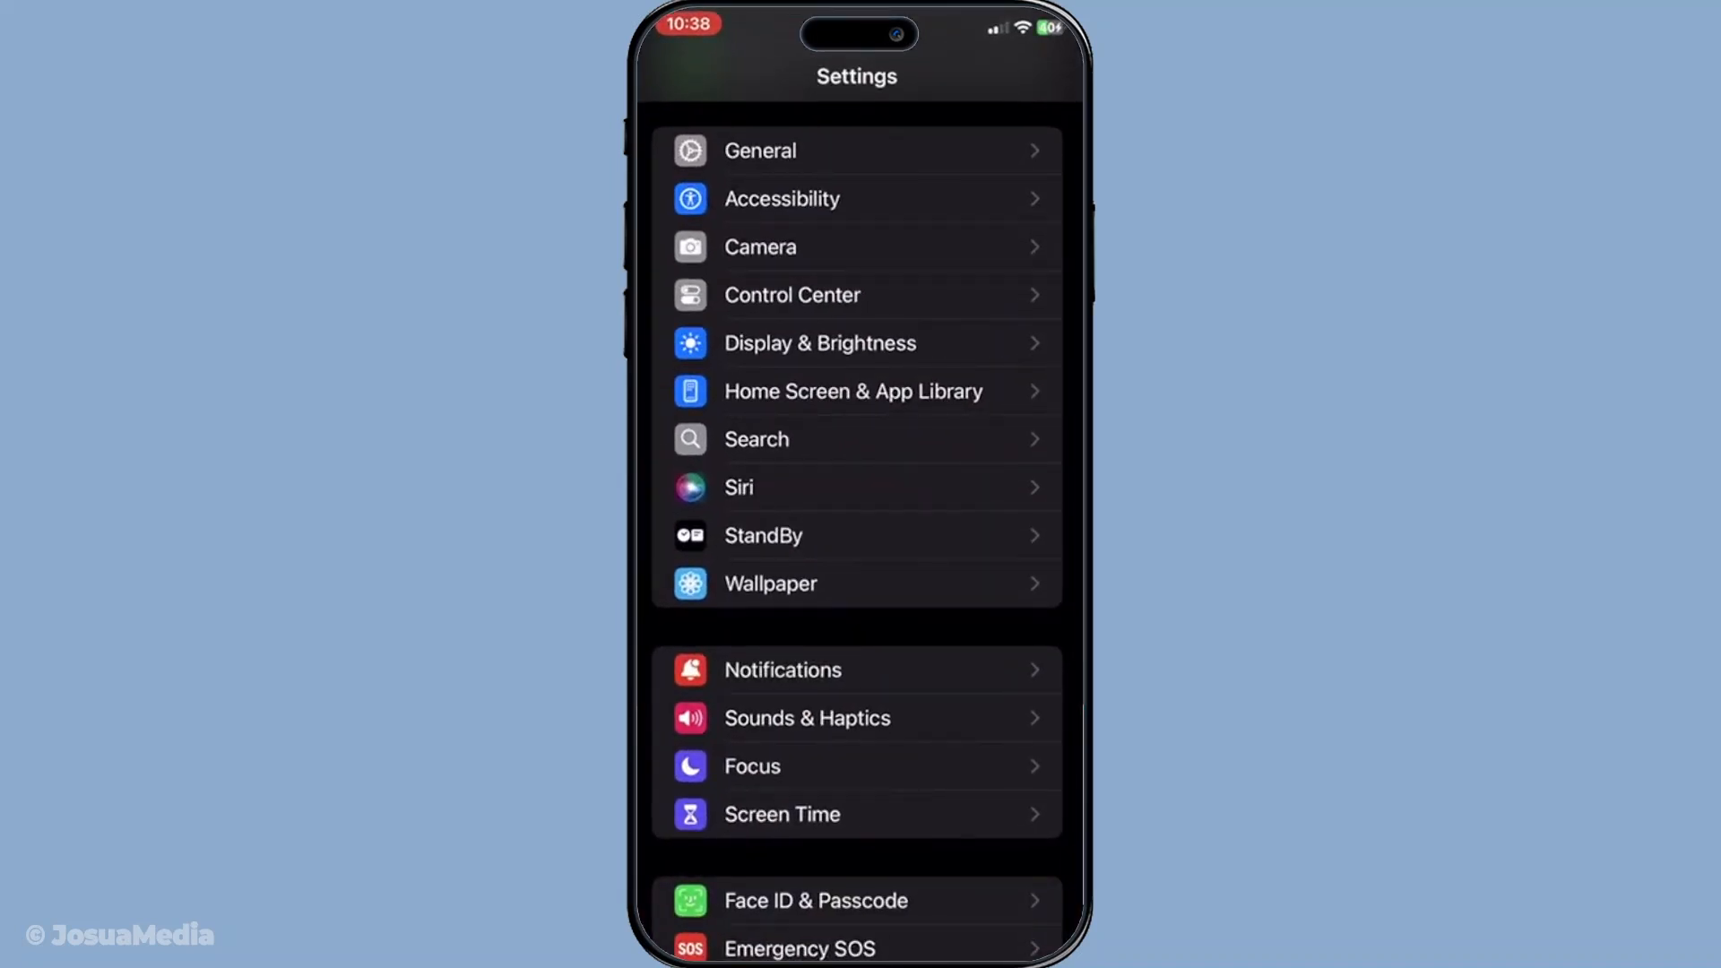
{"action": "scroll", "scroll_direction": "down", "scroll_amount": 3}
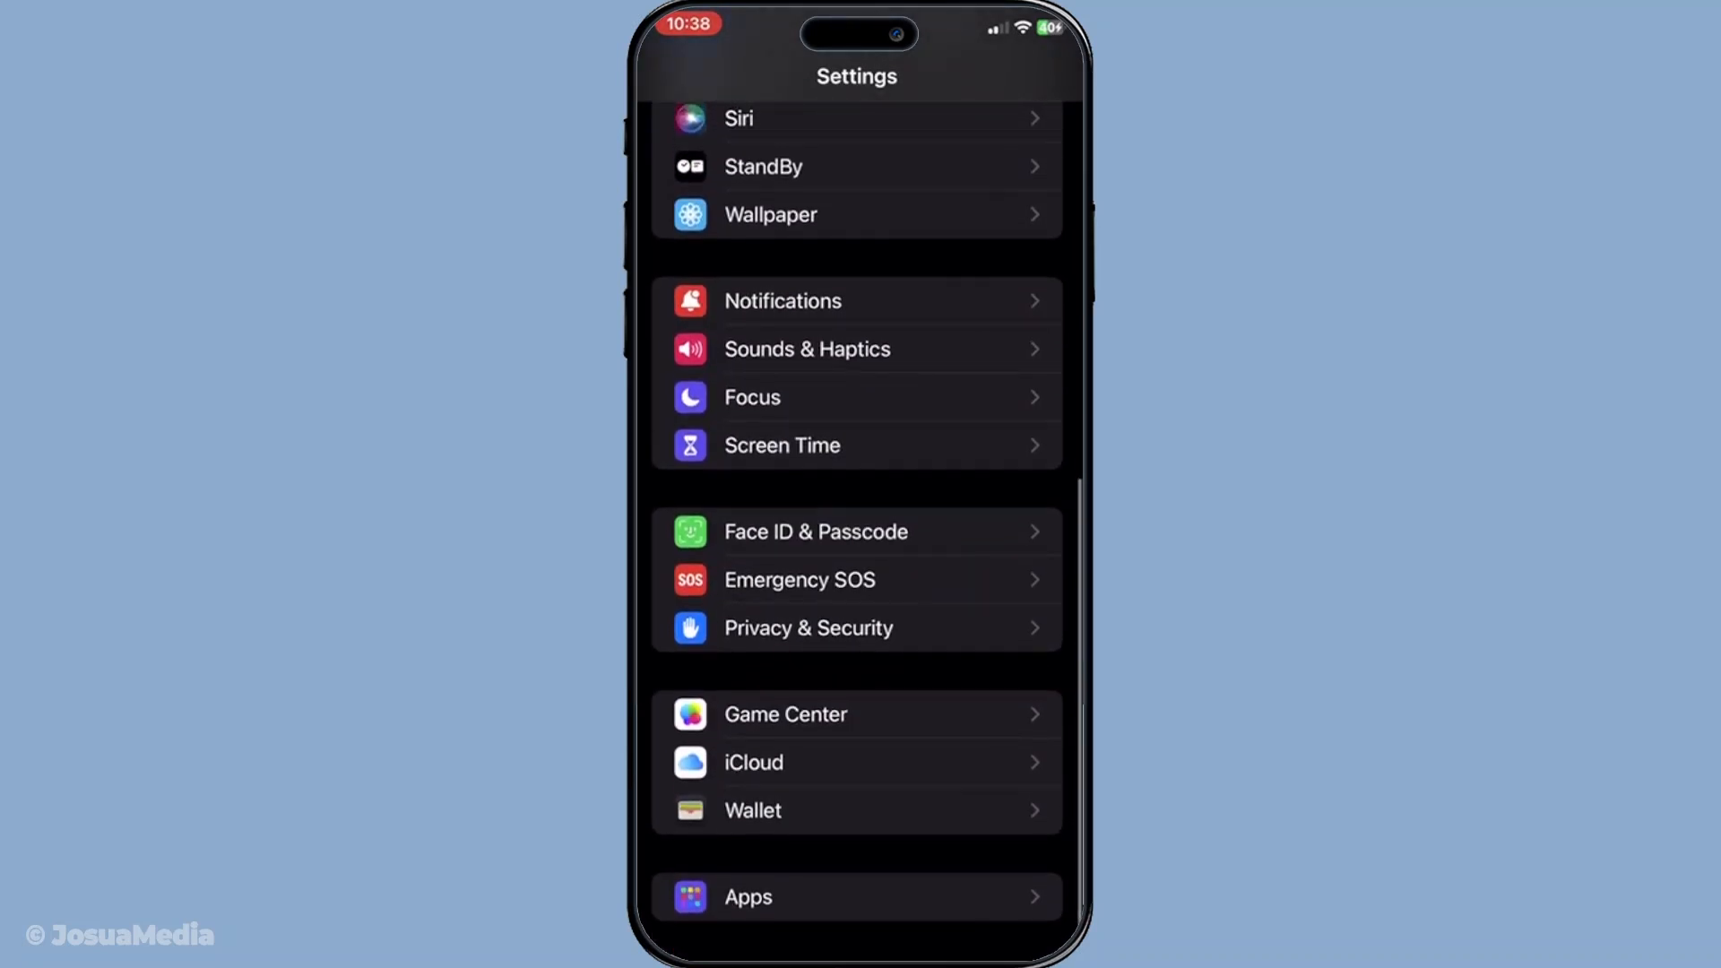
{"action": "left_click", "coordinate": [857, 897]}
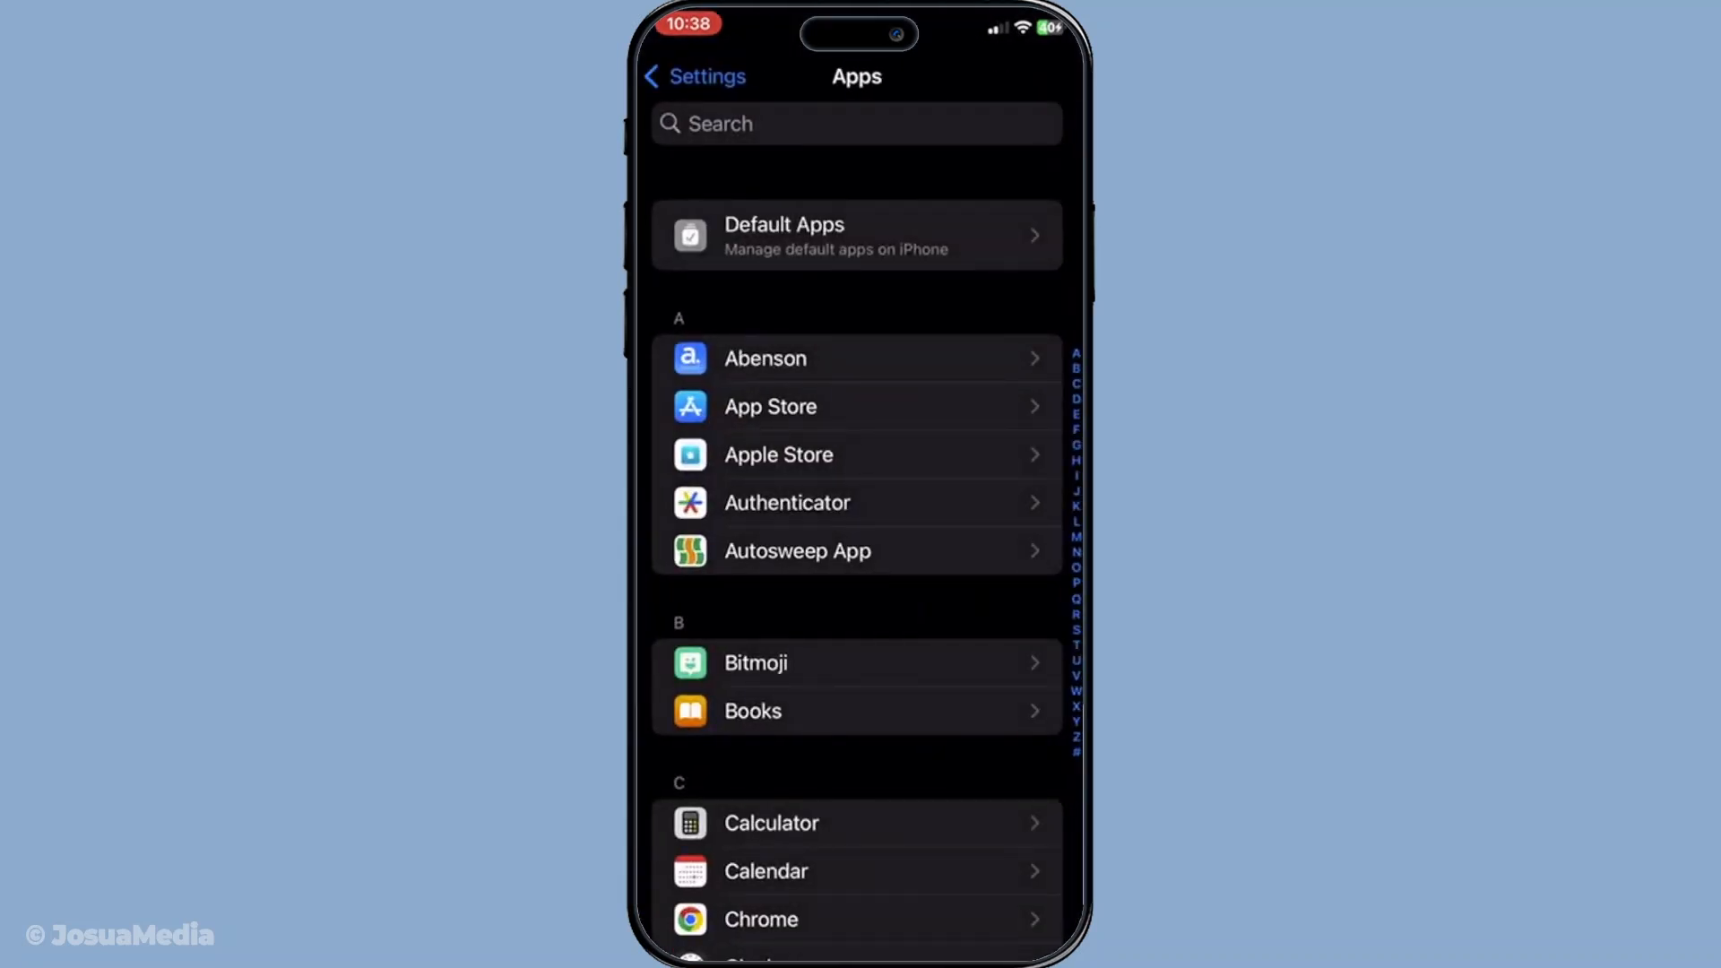
{"action": "scroll", "scroll_direction": "down", "scroll_amount": 3}
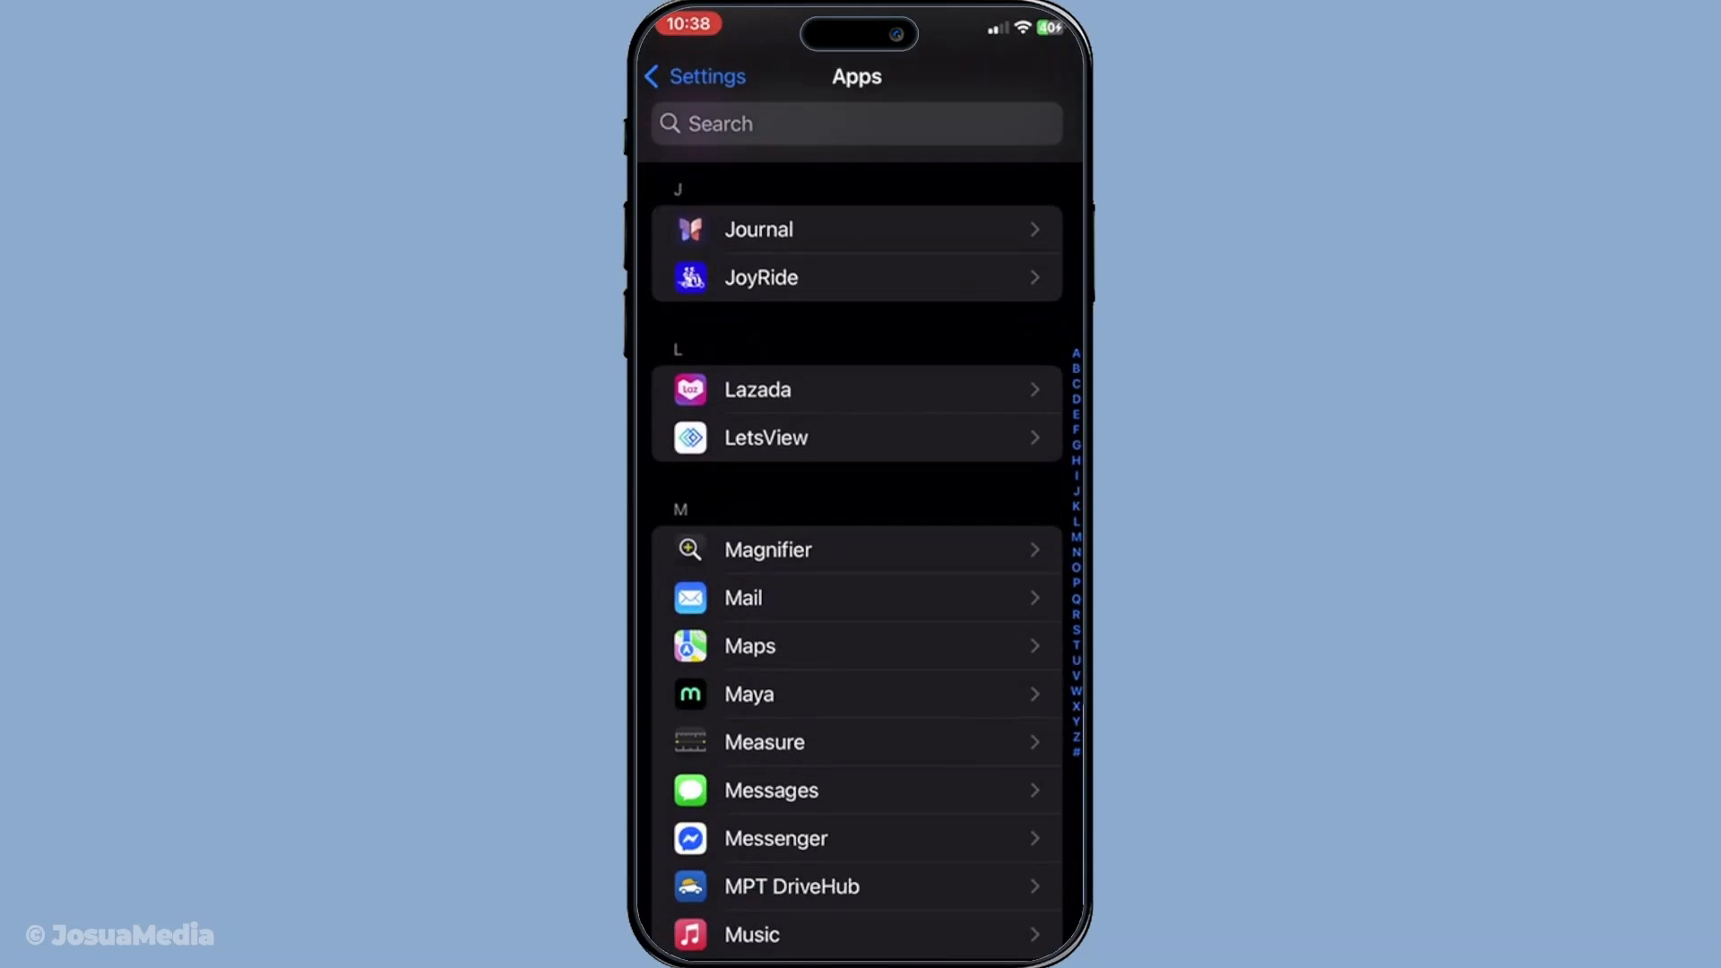